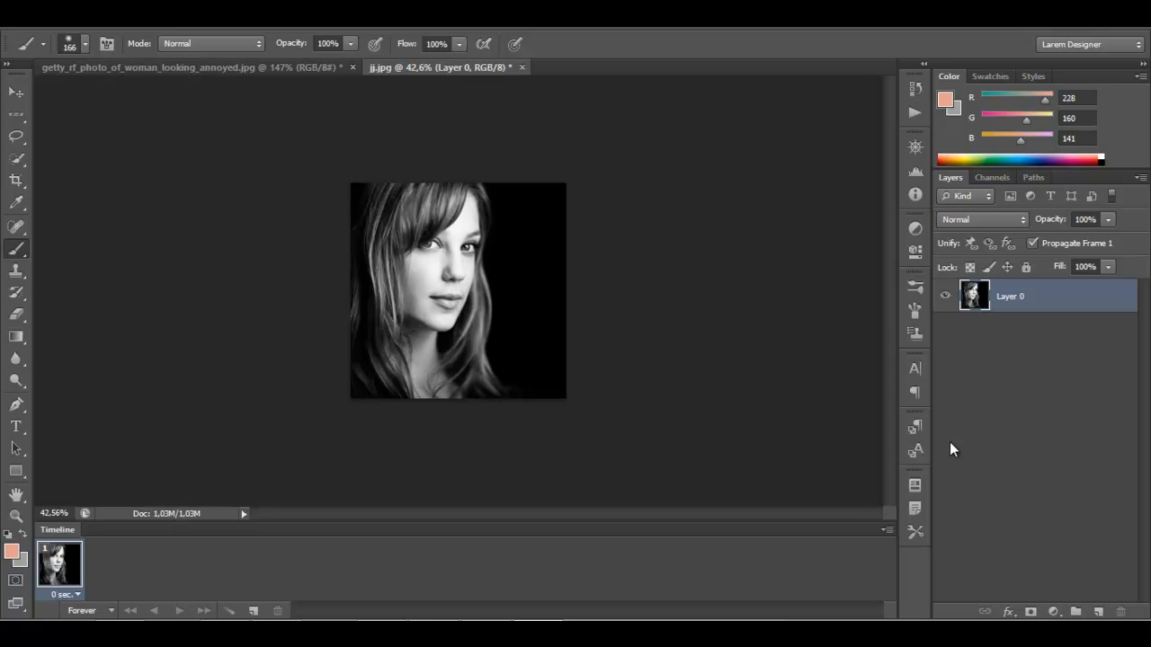
{"action": "mouse_move", "coordinate": [628, 371]}
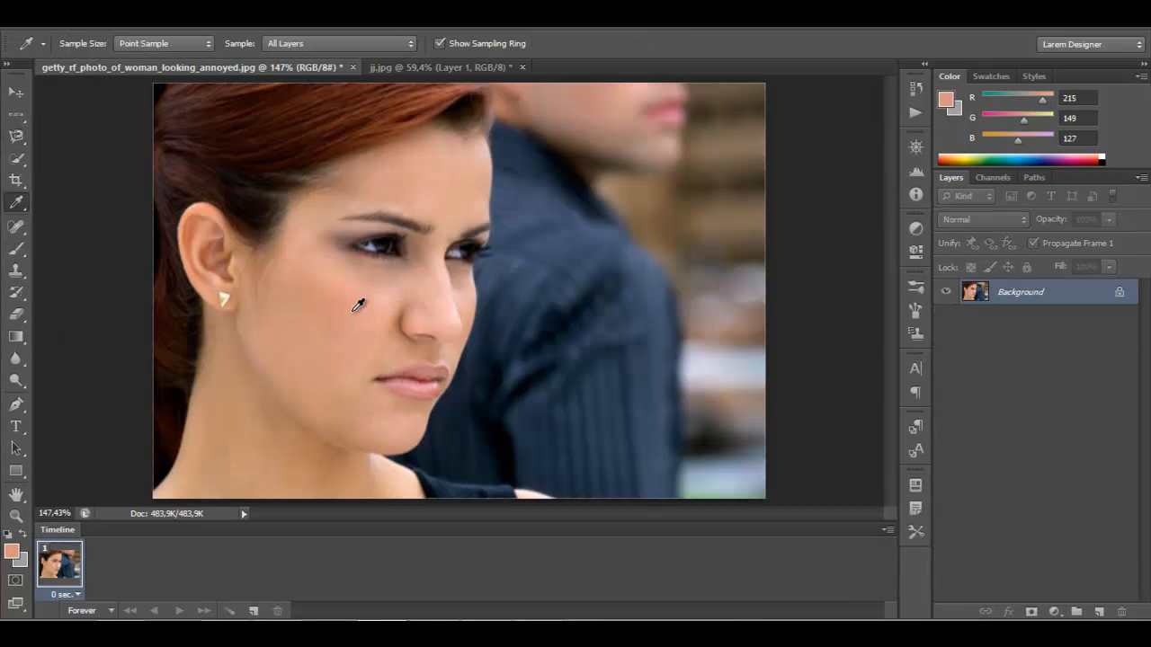
Paint a sampled peach skin tone over the selected face on a new layer in Color mode
{"action": "left_click", "coordinate": [439, 67]}
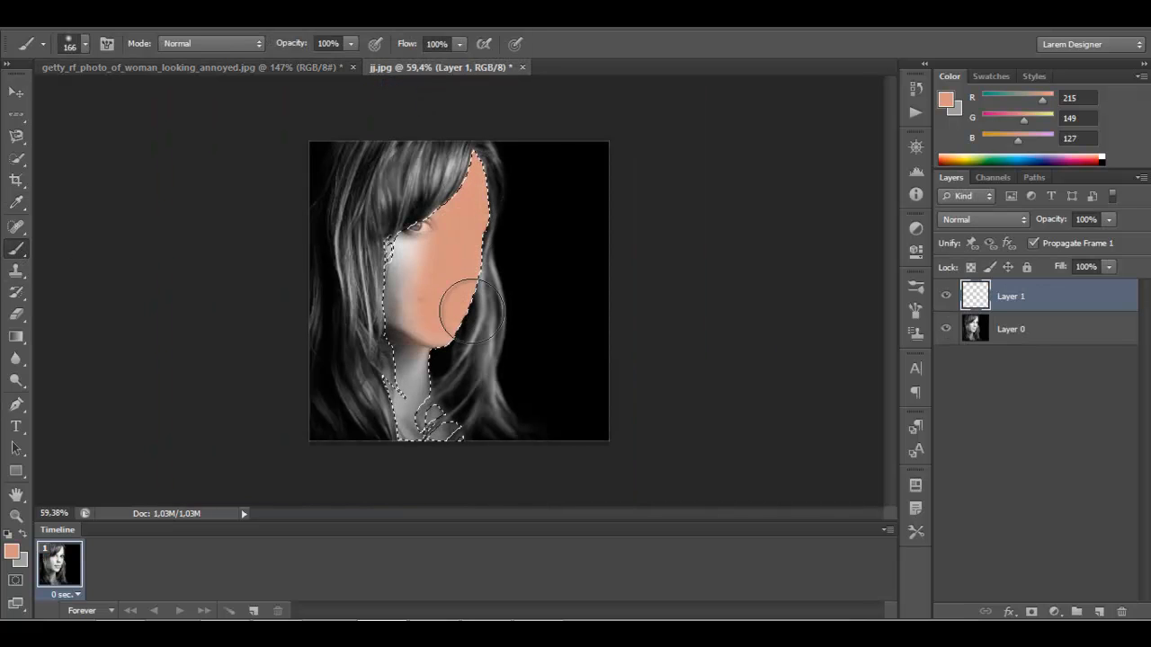
{"action": "left_click_drag", "start_coordinate": [471, 309], "coordinate": [427, 273]}
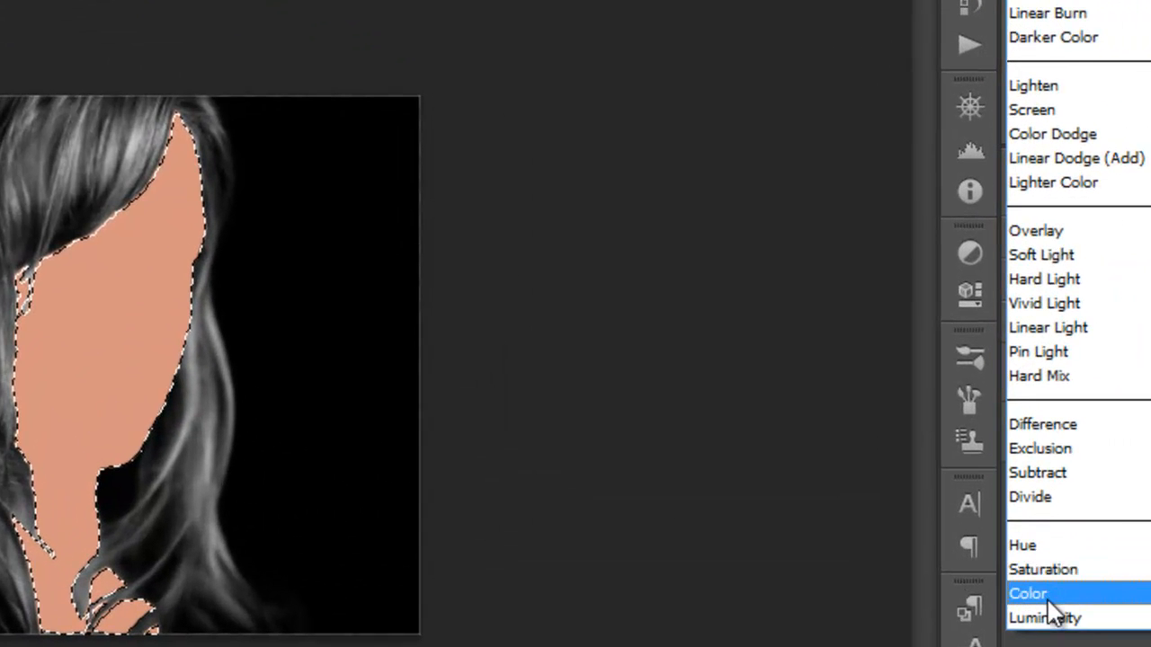
{"action": "left_click", "coordinate": [1028, 594]}
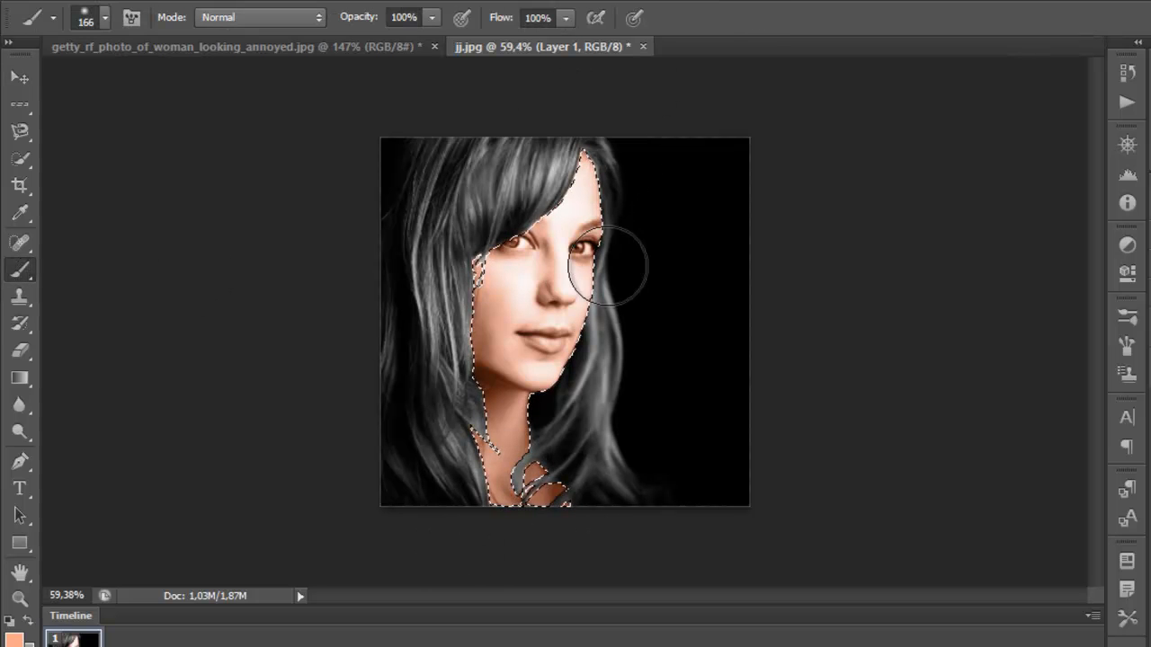
Erase the peach tint from the left iris and eye rim with the Eraser
{"action": "left_click", "coordinate": [20, 76]}
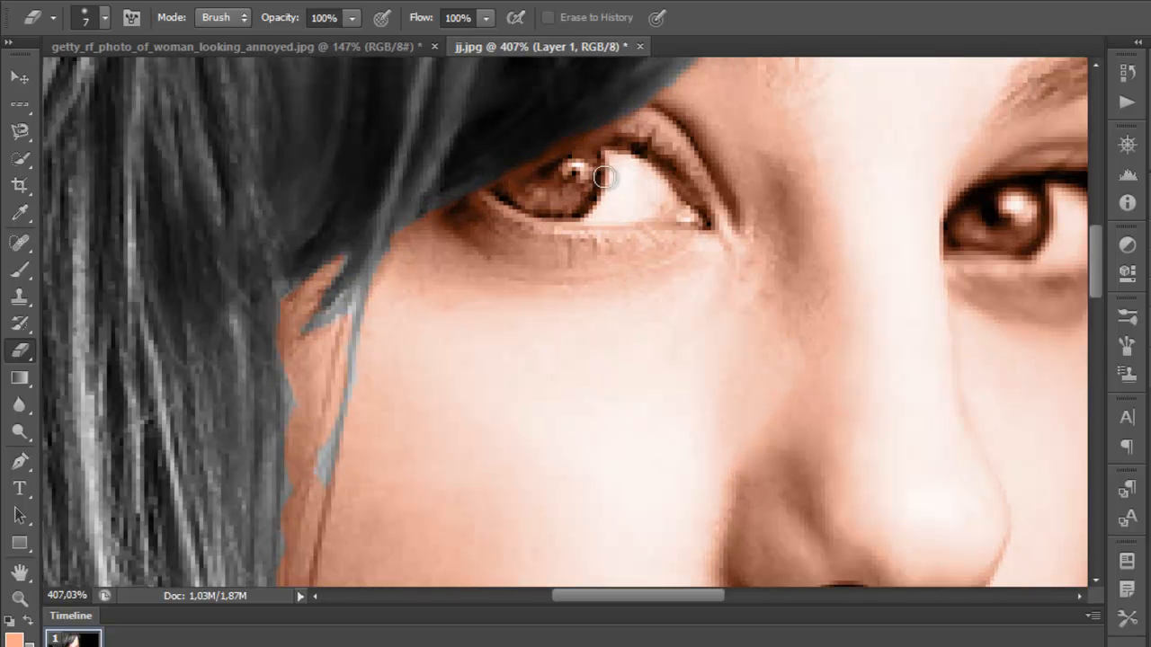
{"action": "left_click_drag", "start_coordinate": [604, 178], "coordinate": [564, 194]}
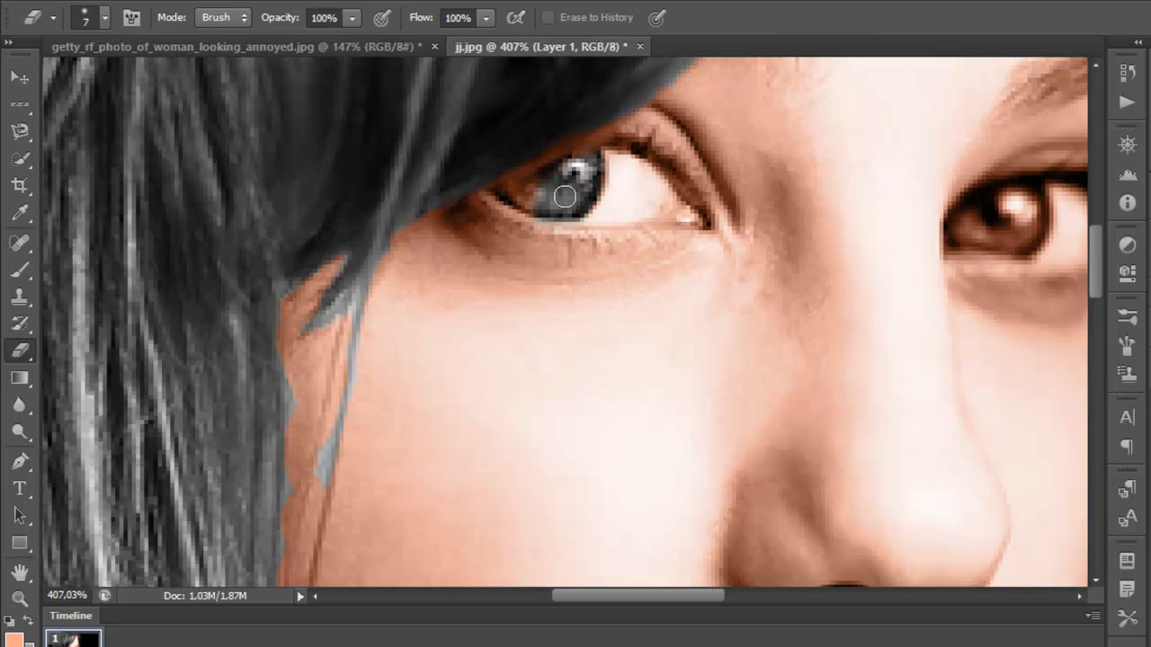
{"action": "left_click_drag", "start_coordinate": [564, 196], "coordinate": [495, 187]}
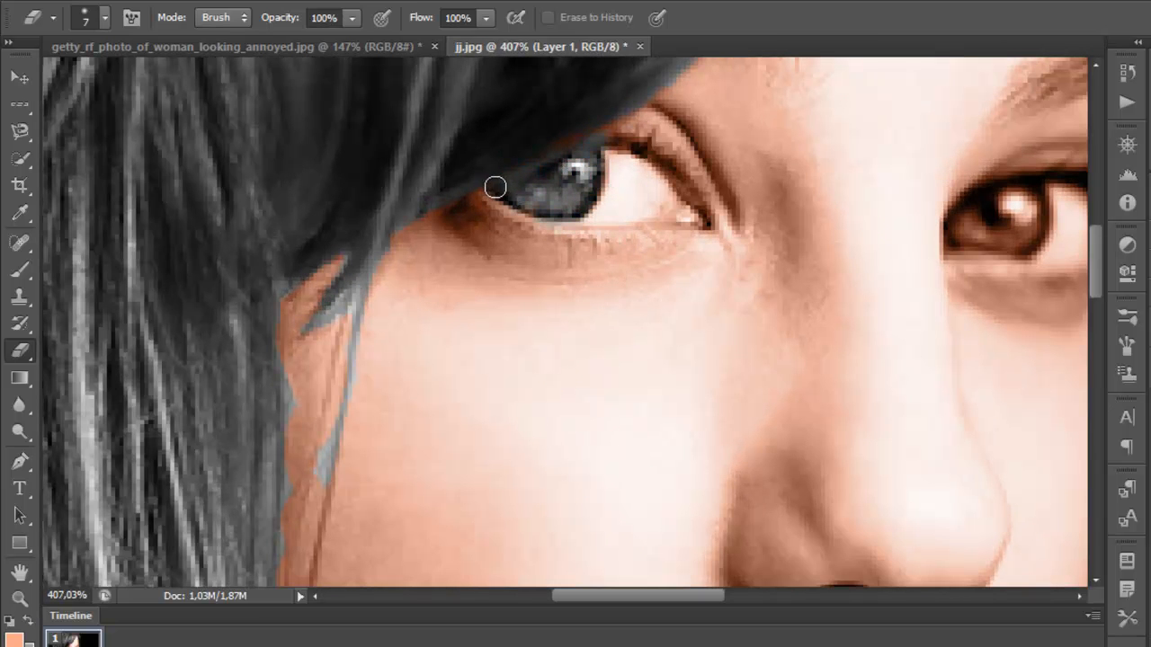
{"action": "left_click_drag", "start_coordinate": [494, 187], "coordinate": [699, 214]}
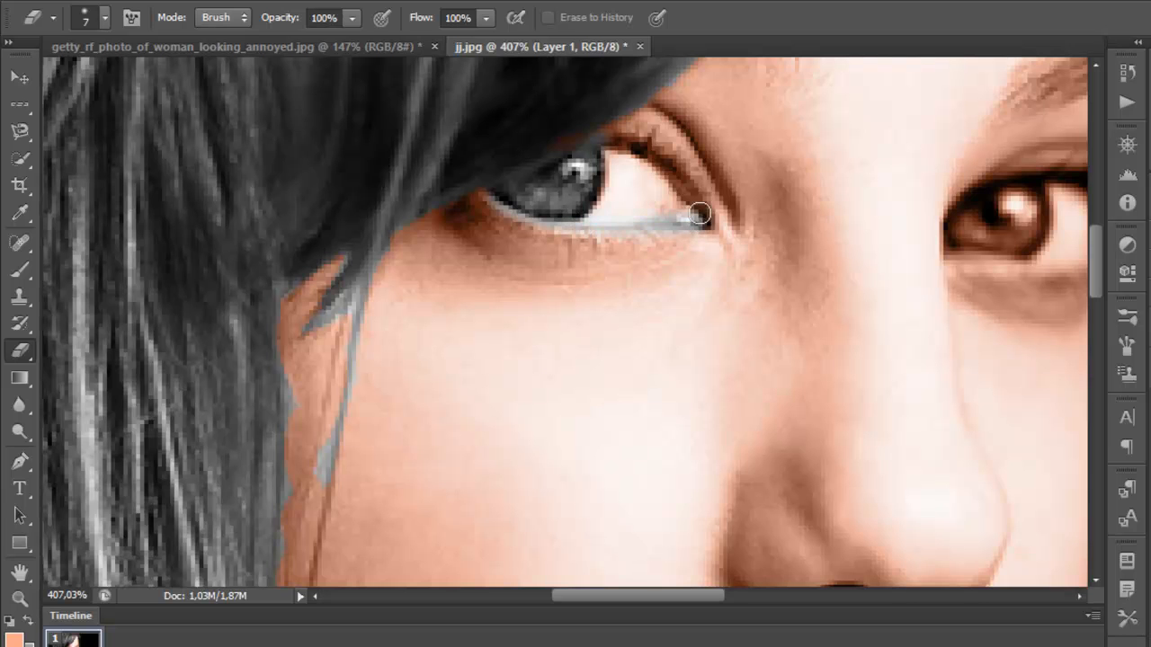
{"action": "left_click_drag", "start_coordinate": [700, 214], "coordinate": [651, 201]}
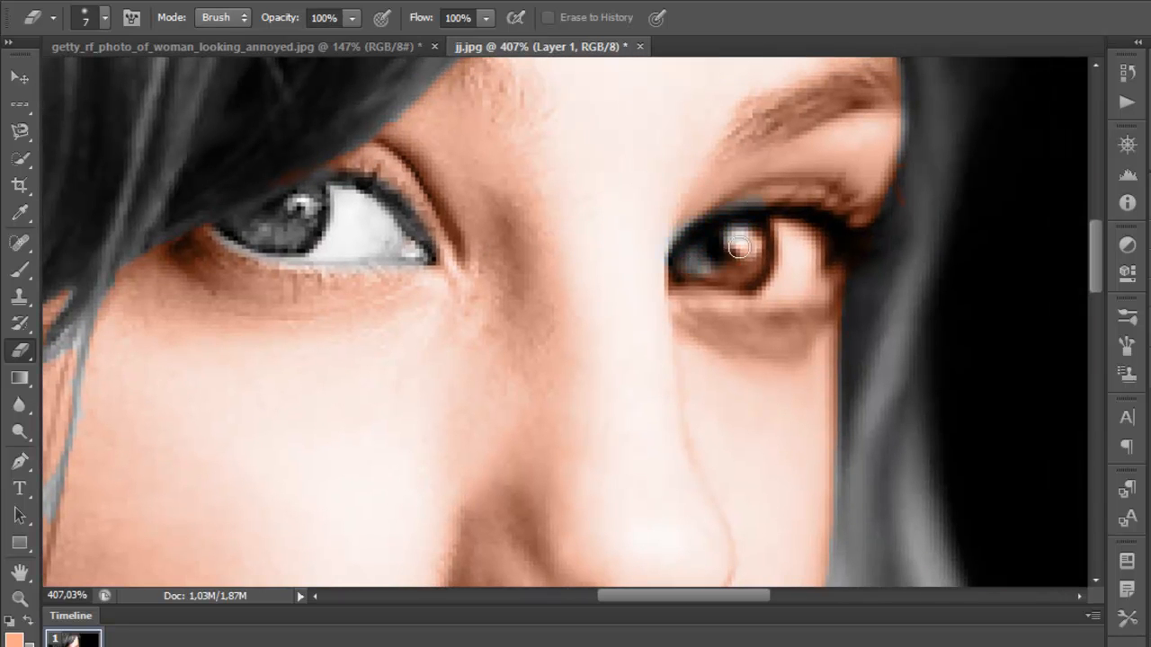
Erase the peach tint from the right iris and eye rim
{"action": "left_click_drag", "start_coordinate": [737, 248], "coordinate": [669, 261]}
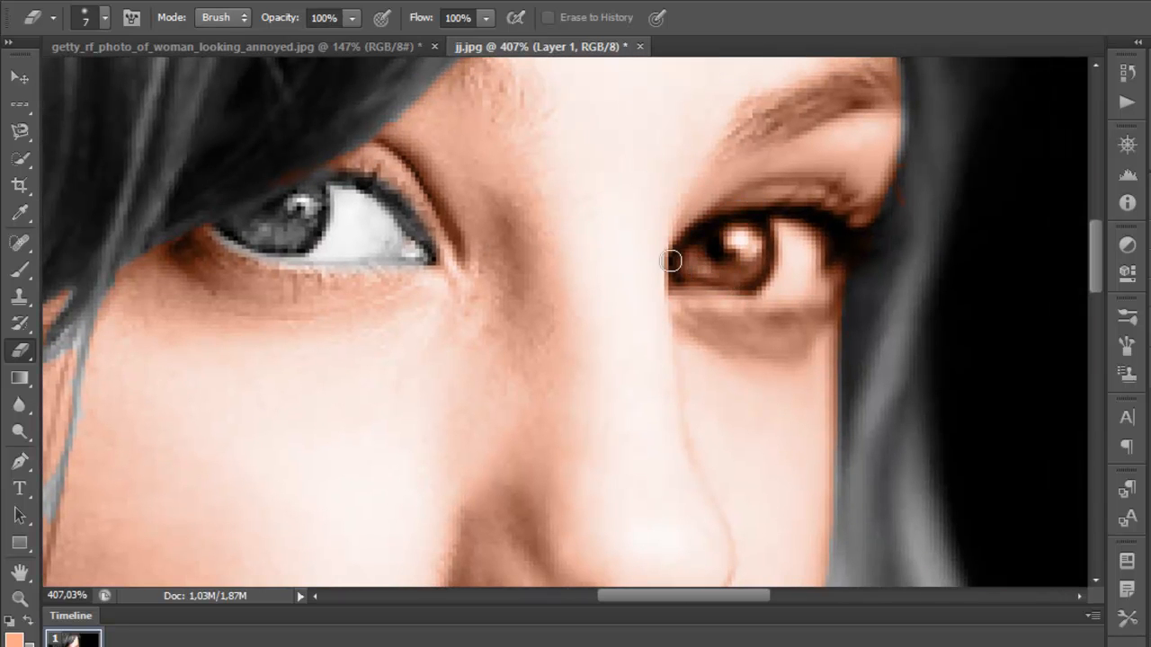
{"action": "left_click_drag", "start_coordinate": [669, 261], "coordinate": [744, 241]}
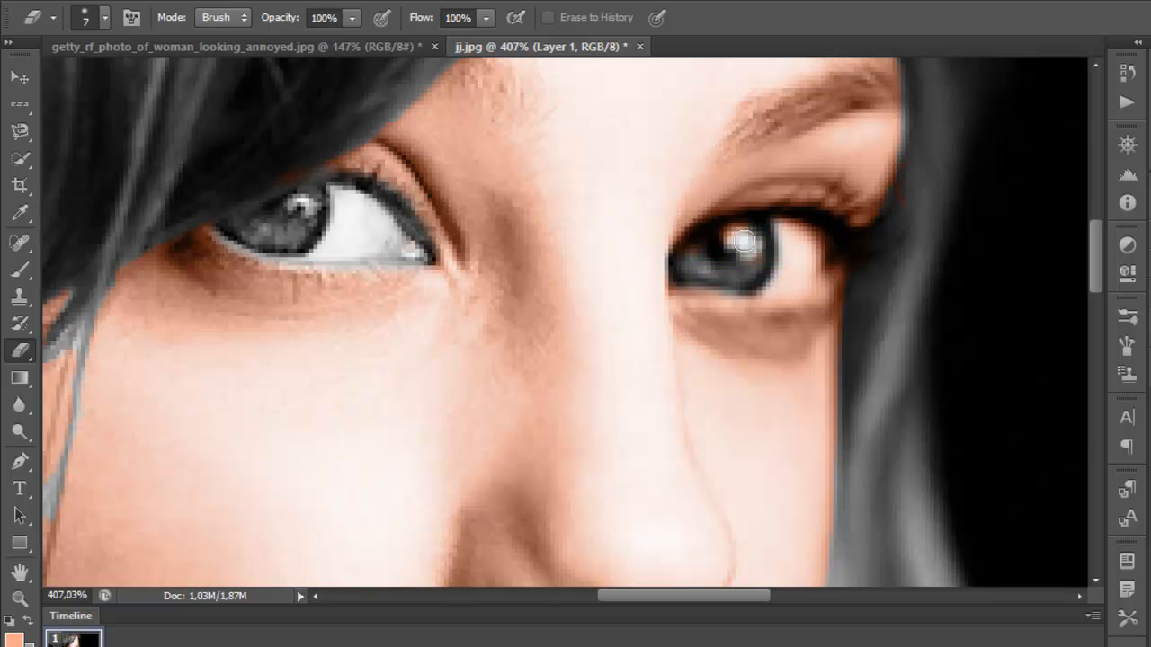
{"action": "left_click_drag", "start_coordinate": [744, 241], "coordinate": [841, 259]}
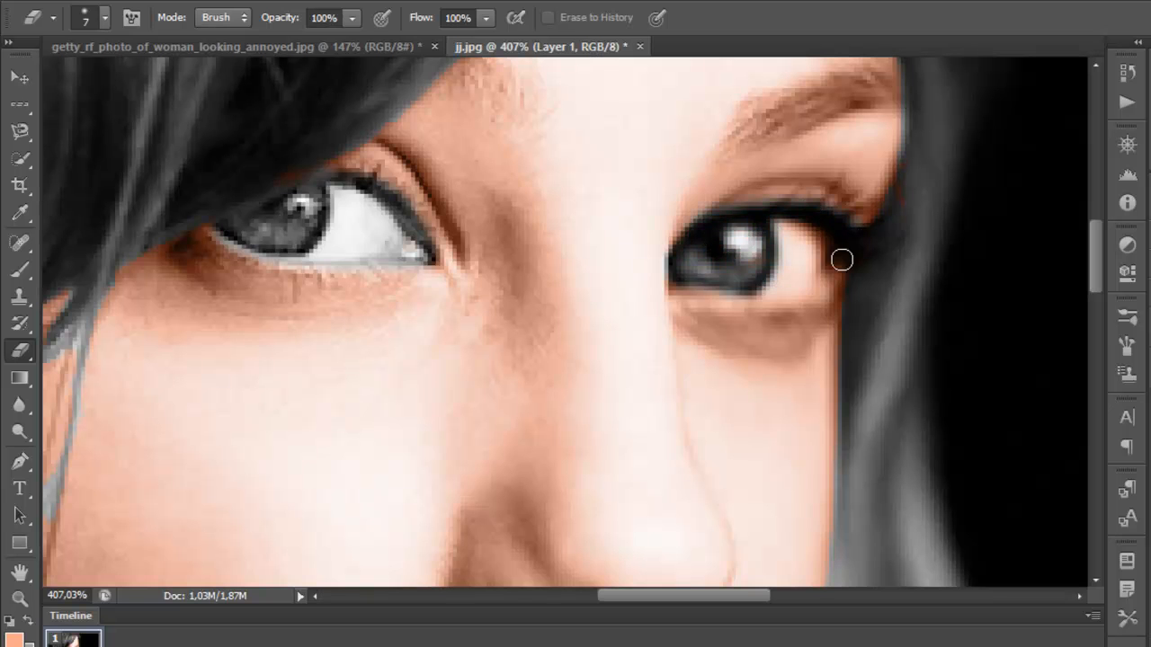
{"action": "left_click_drag", "start_coordinate": [842, 259], "coordinate": [811, 238]}
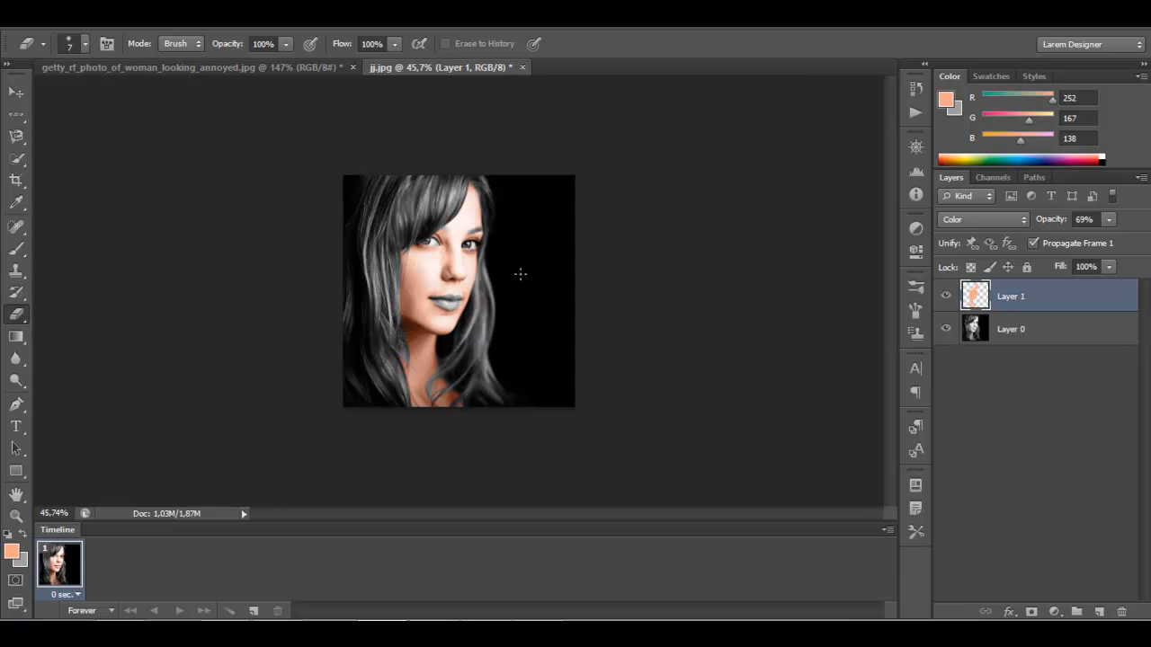
{"action": "mouse_move", "coordinate": [1125, 590]}
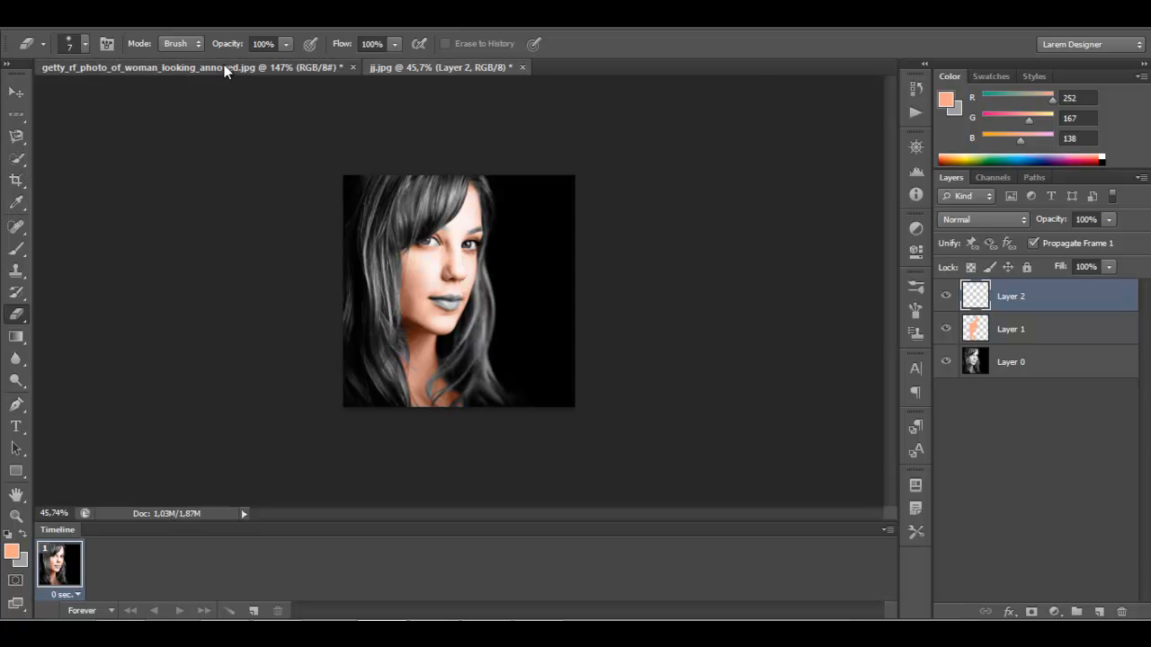
Sample a pink from the reference photo for the lips and blend Layer 2 in Color mode
{"action": "left_click", "coordinate": [162, 67]}
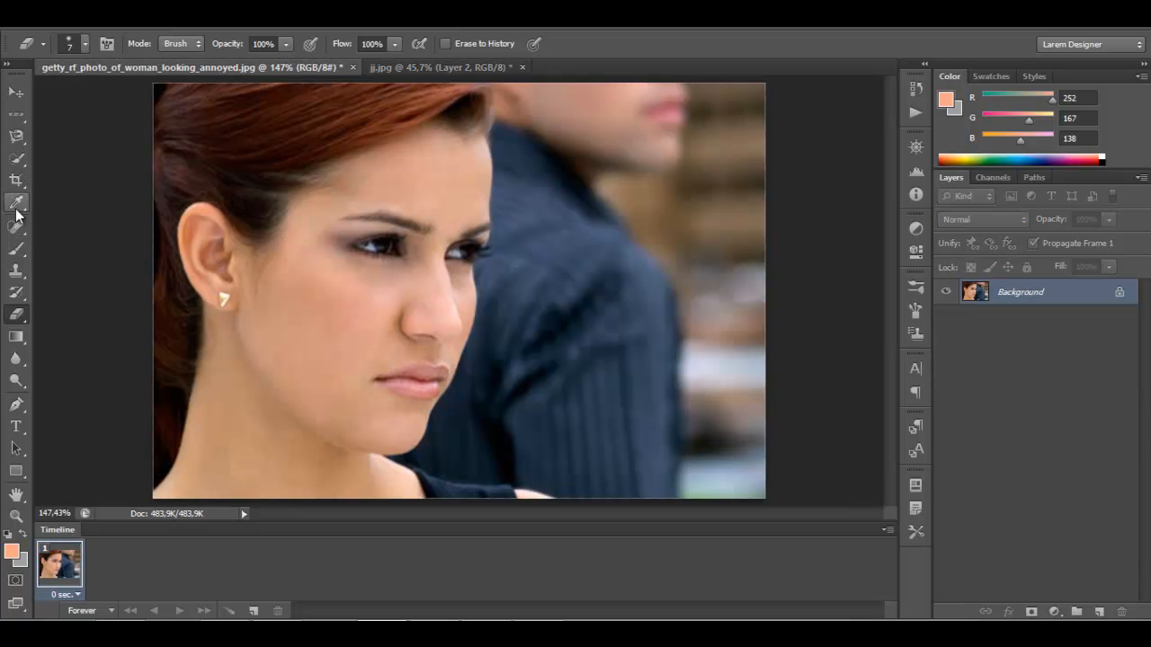
{"action": "left_click", "coordinate": [16, 204]}
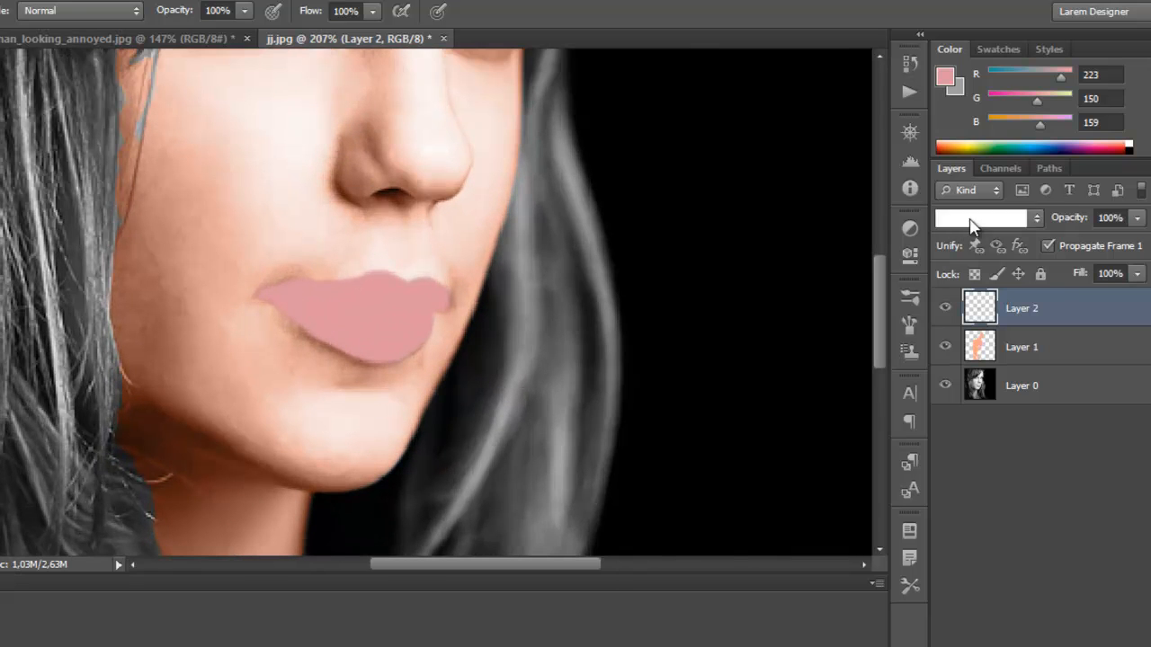
{"action": "left_click", "coordinate": [980, 218]}
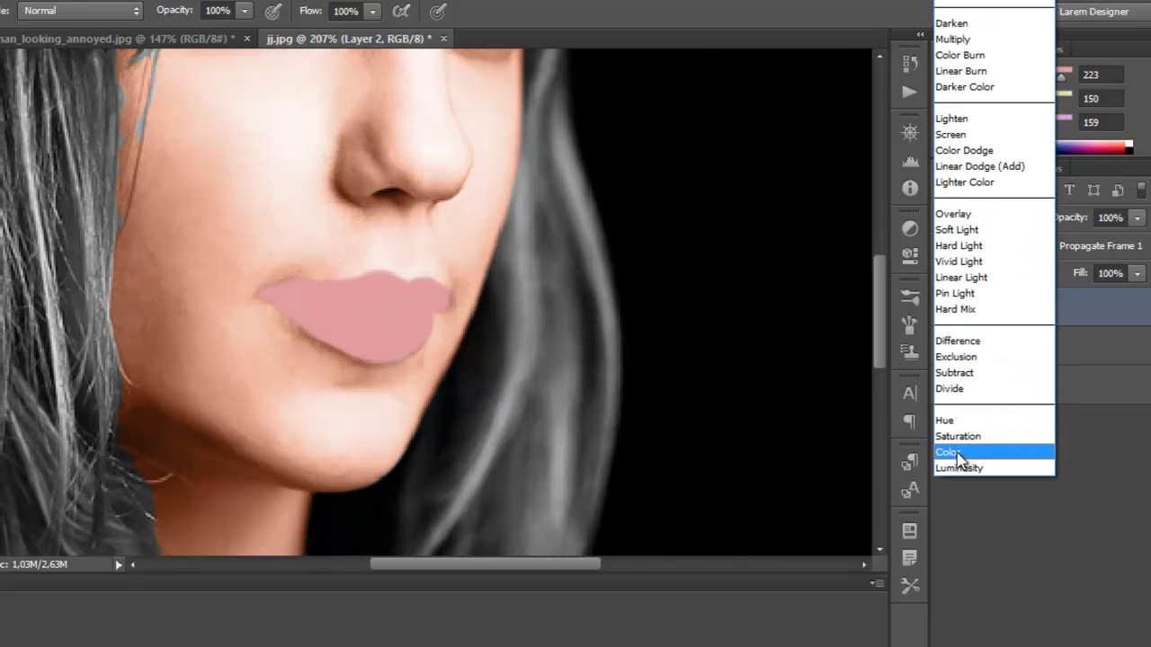
{"action": "left_click", "coordinate": [950, 451]}
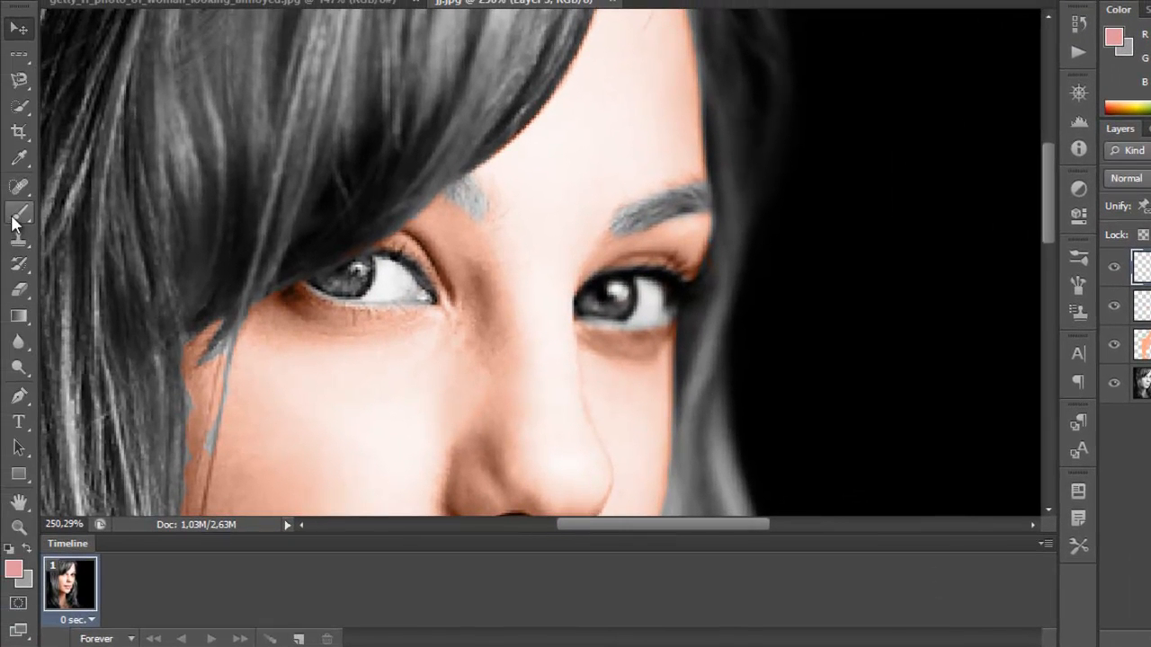
Choose a blue foreground colour, paint the irises on Layer 3 and blend it in Color mode
{"action": "left_click", "coordinate": [1113, 40]}
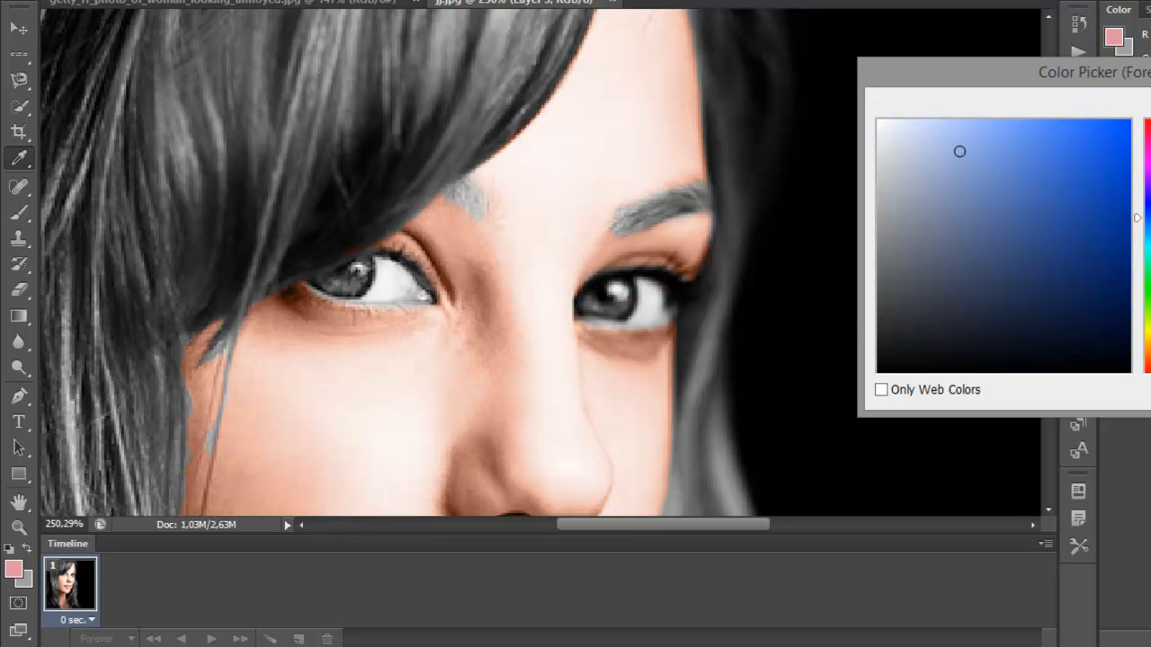
{"action": "left_click", "coordinate": [1032, 122]}
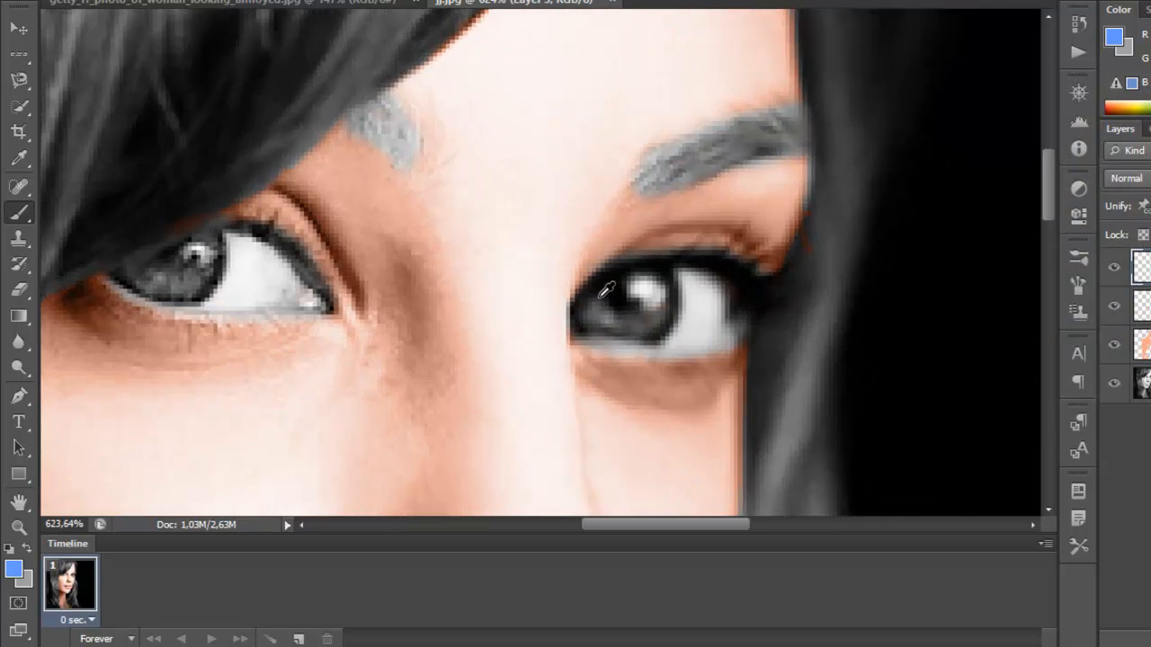
{"action": "left_click", "coordinate": [593, 306]}
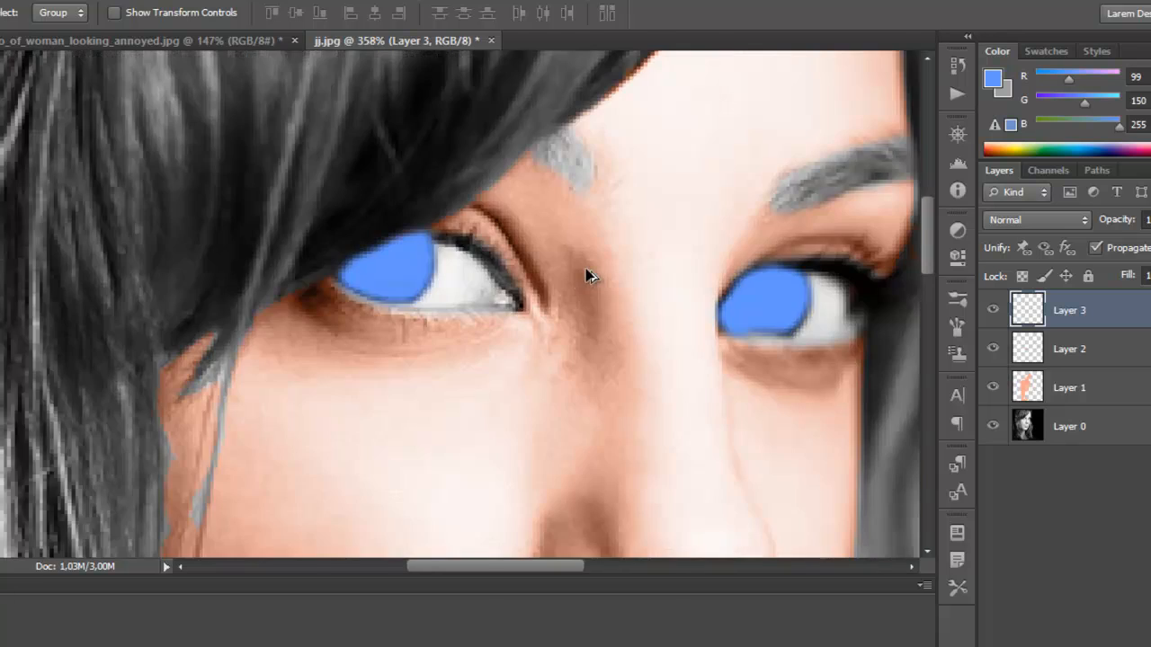
{"action": "left_click", "coordinate": [1034, 219]}
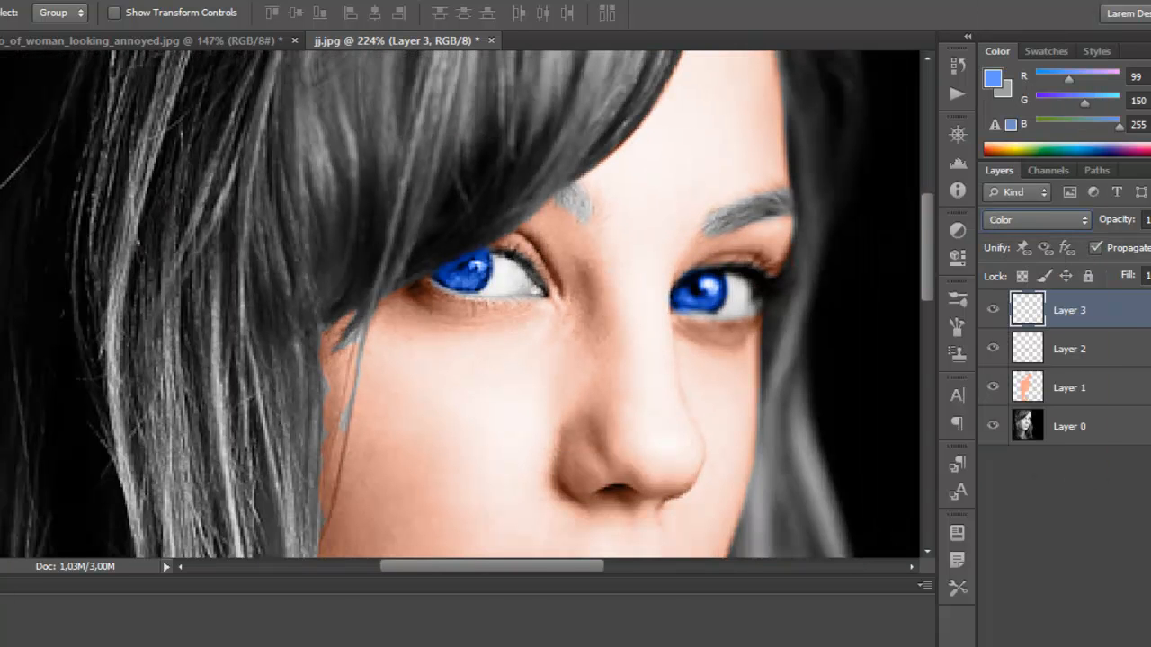
{"action": "left_click", "coordinate": [1034, 219]}
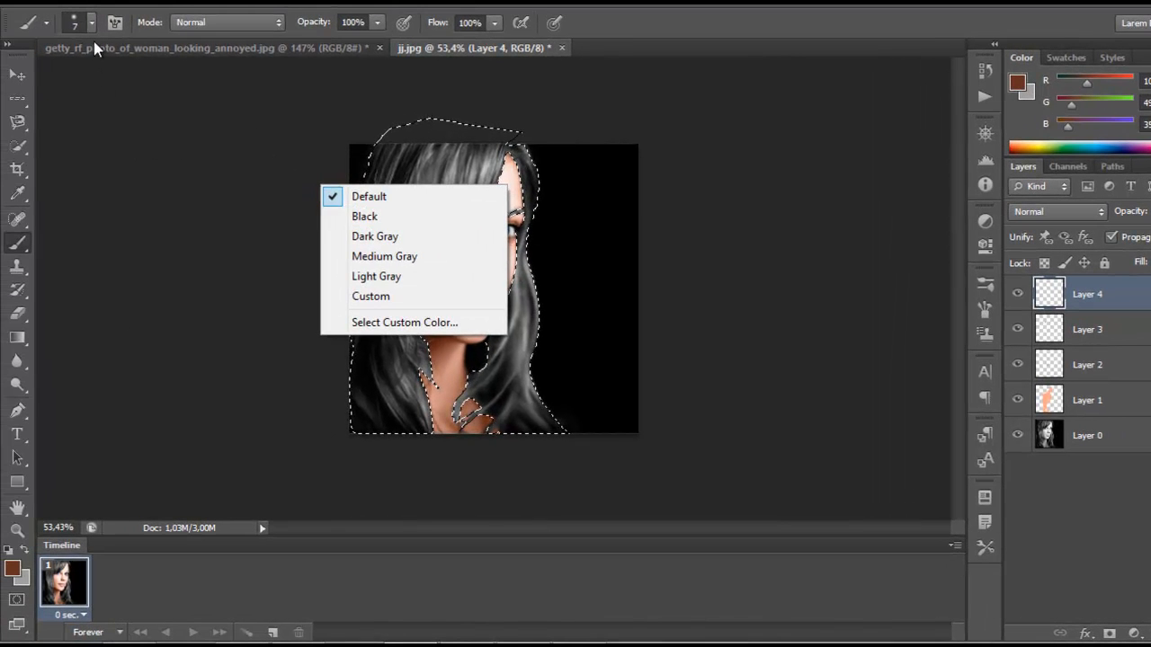
Enlarge the brush, paint auburn over the hair on Layer 4 and blend it in Color mode
{"action": "left_click", "coordinate": [80, 21]}
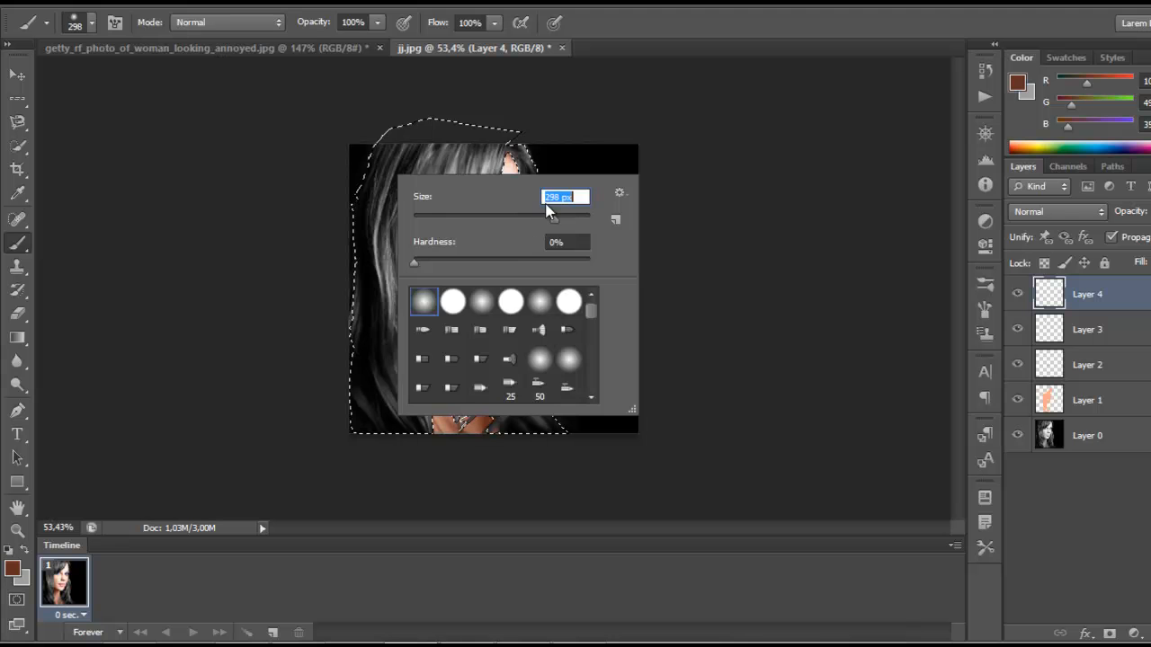
{"action": "left_click", "coordinate": [485, 378]}
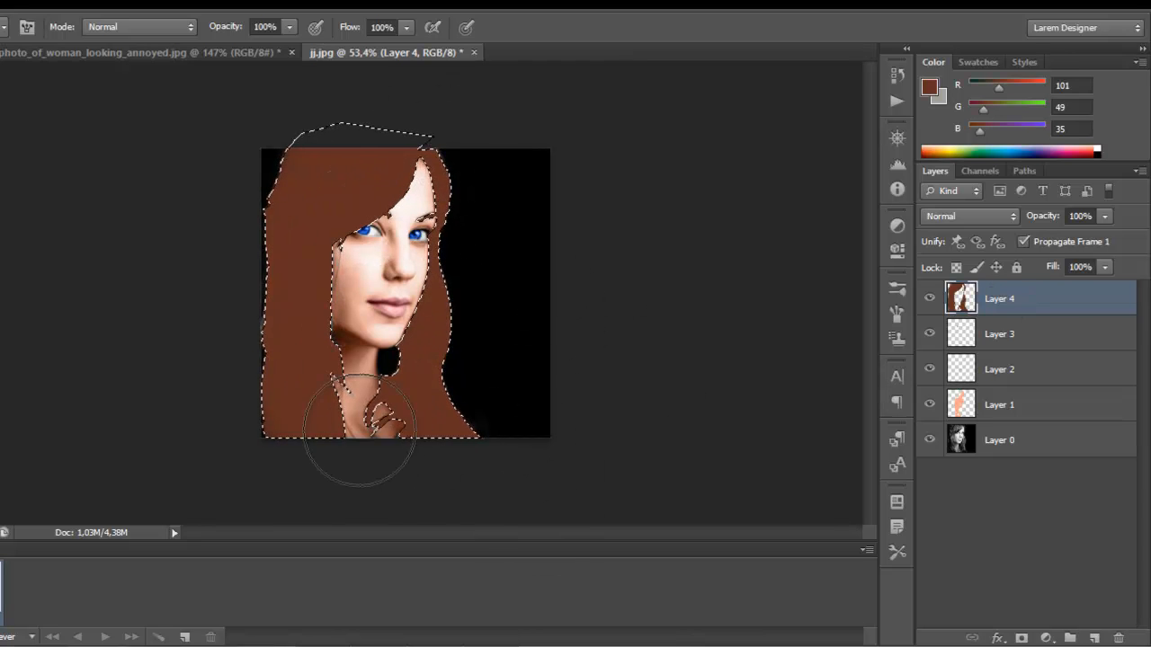
{"action": "left_click", "coordinate": [895, 71]}
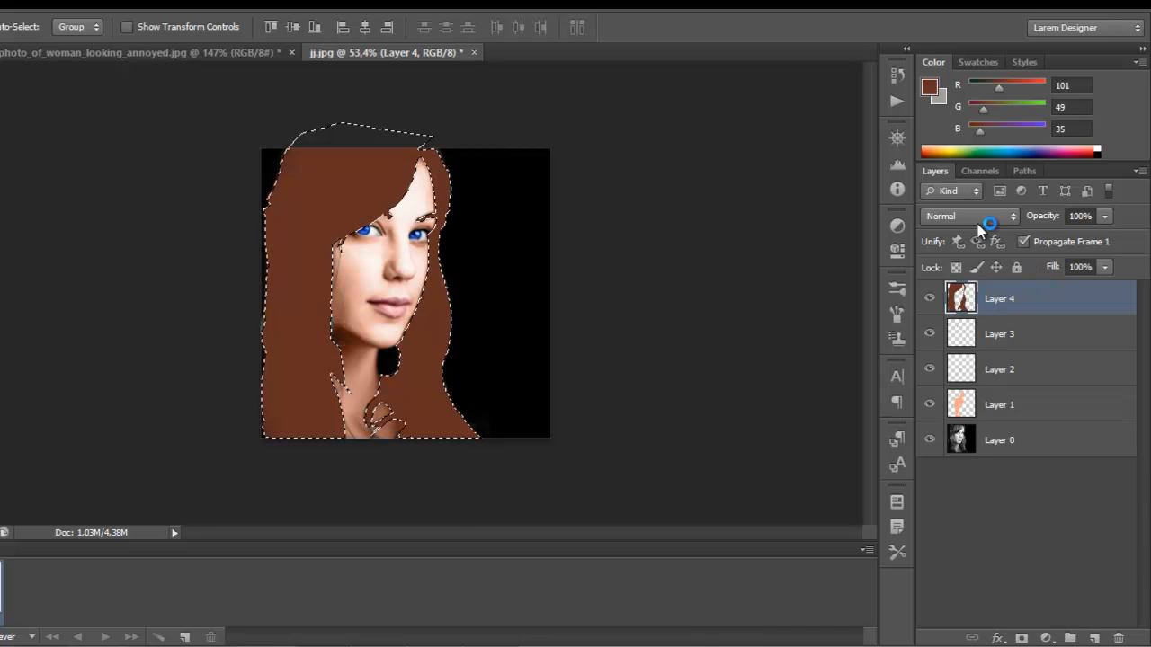
{"action": "left_click", "coordinate": [970, 216]}
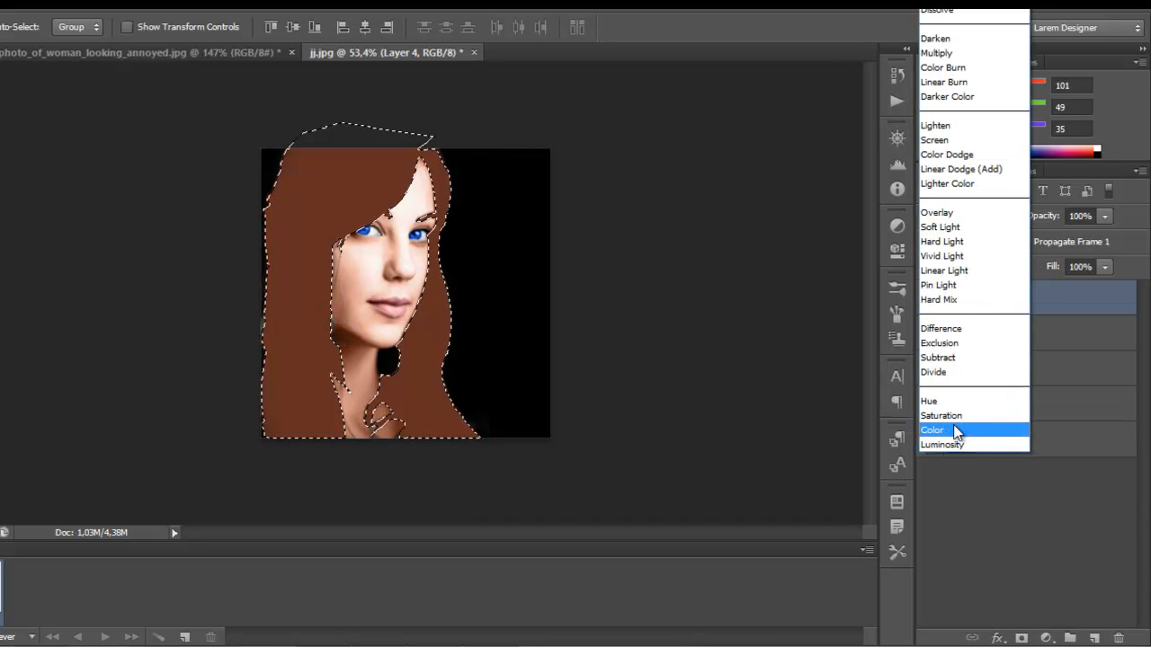
{"action": "left_click", "coordinate": [932, 430]}
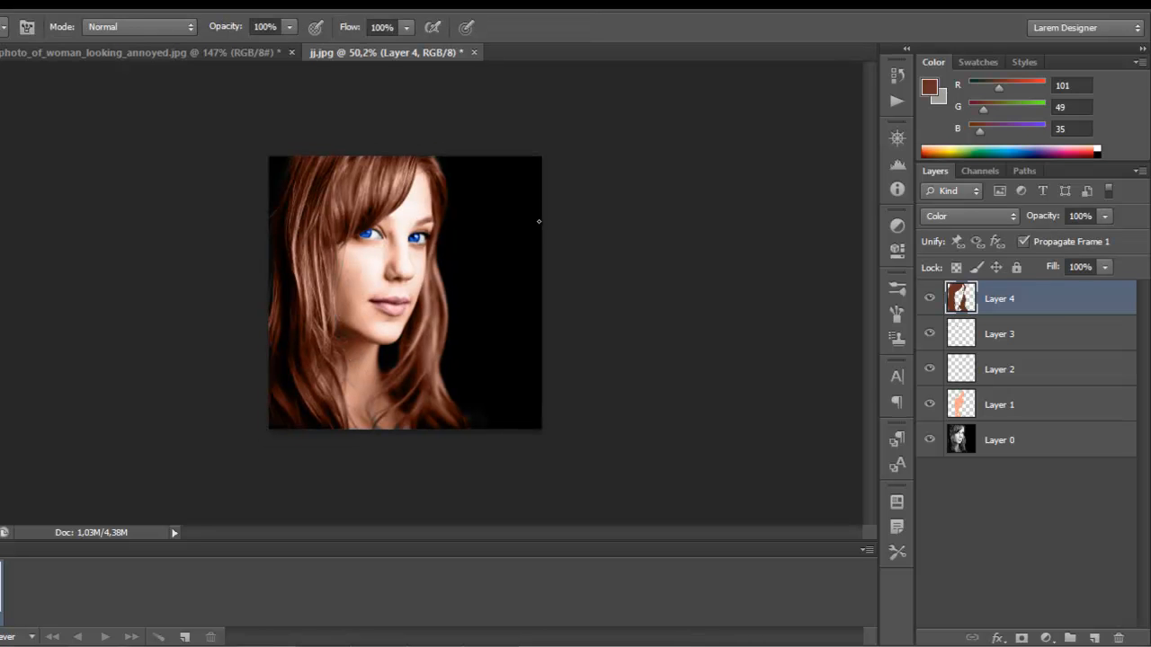
{"action": "mouse_move", "coordinate": [806, 232]}
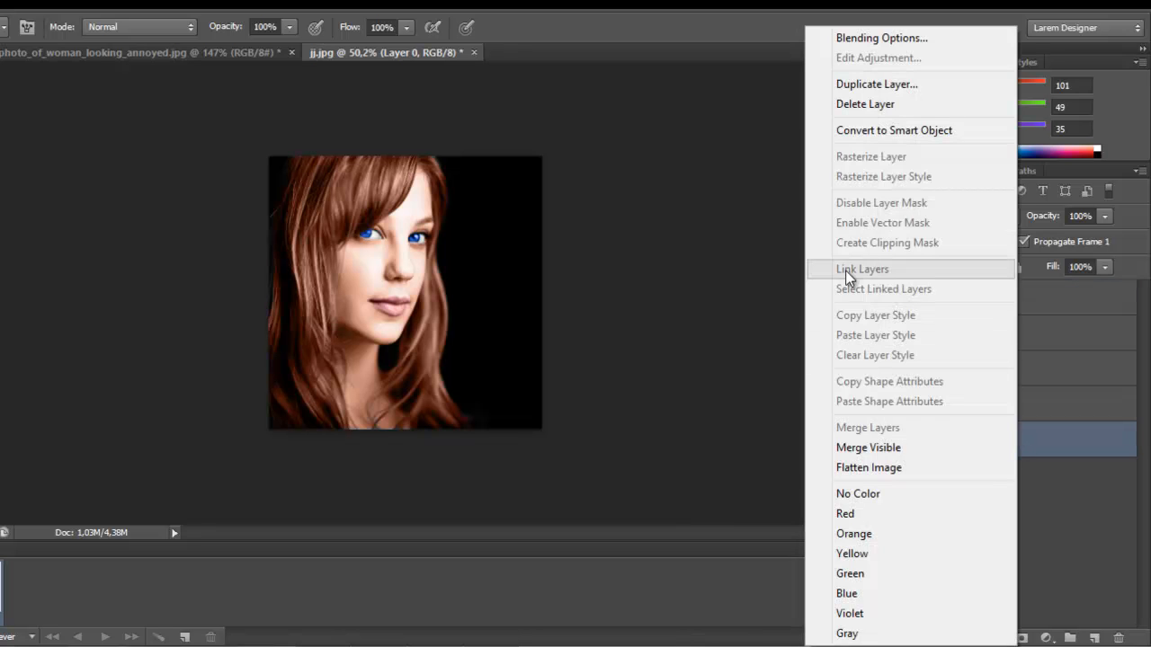
Duplicate Layer 0 as 'Layer 0 copy' at the top of the stack and hide it
{"action": "left_click", "coordinate": [877, 85]}
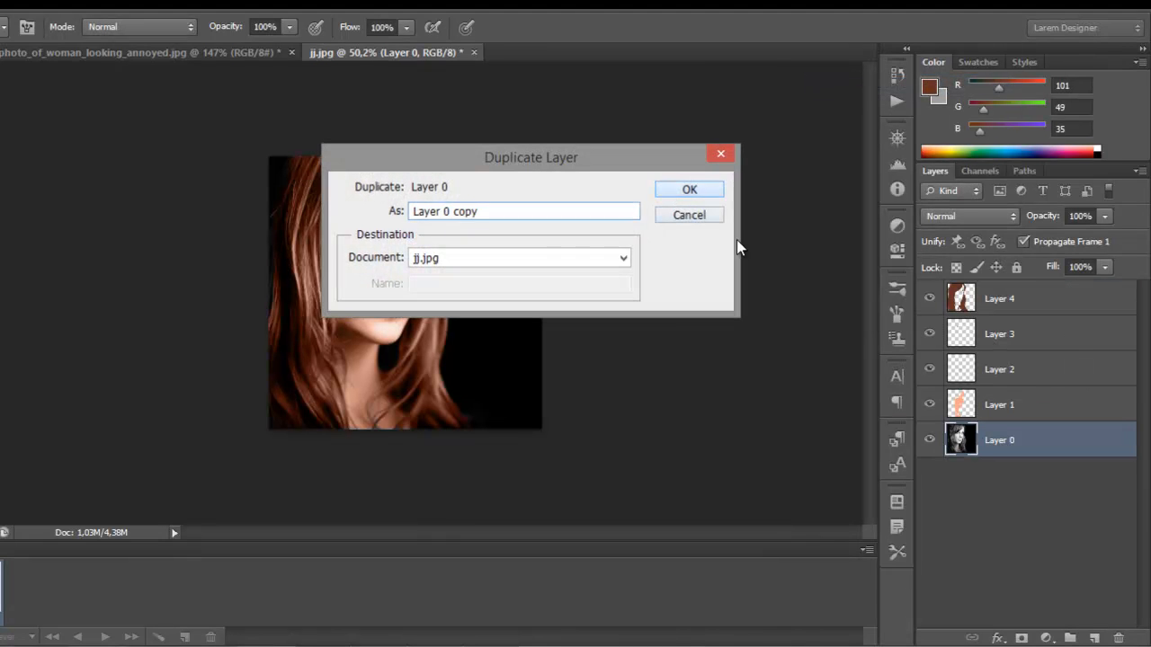
{"action": "left_click", "coordinate": [689, 189]}
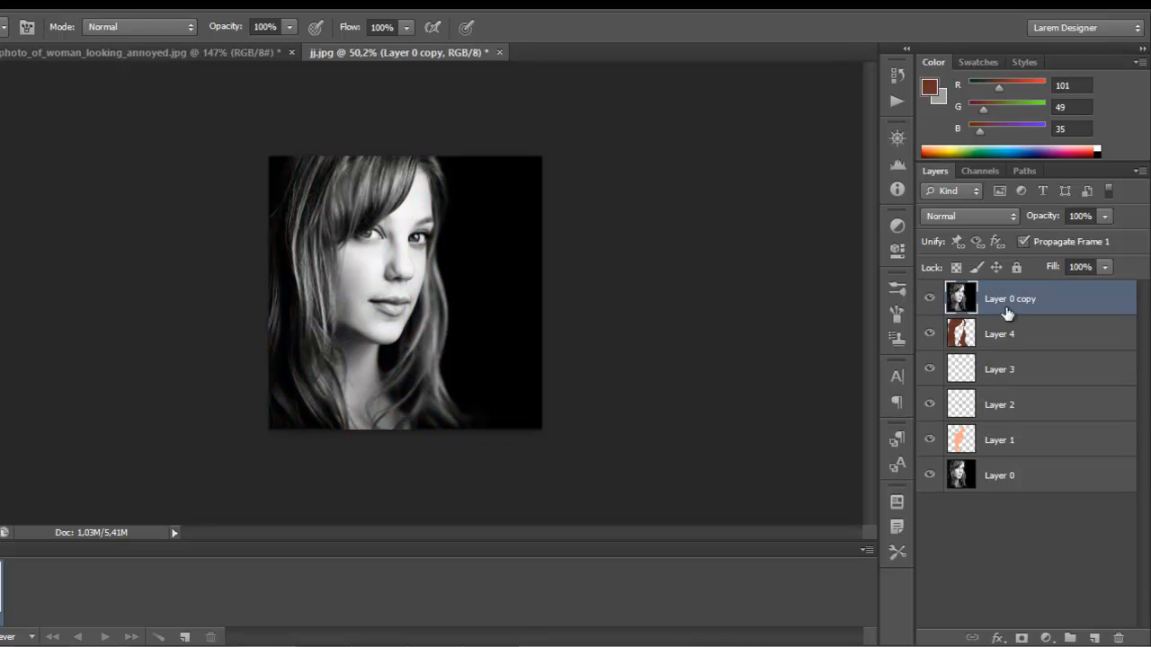
{"action": "left_click", "coordinate": [930, 299]}
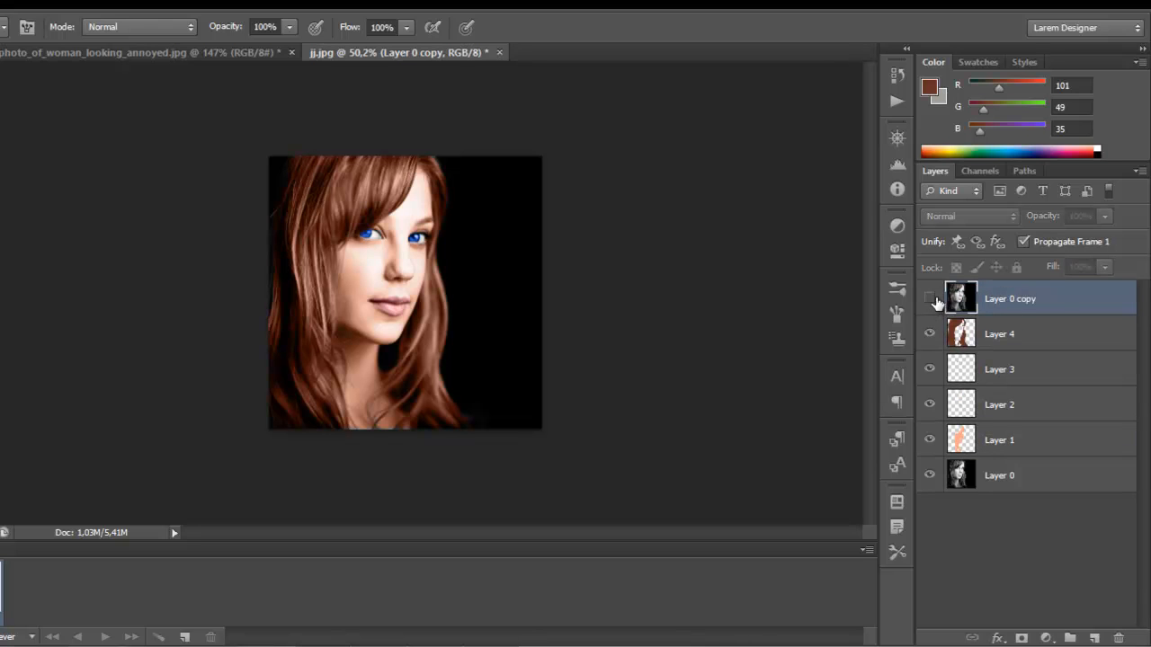